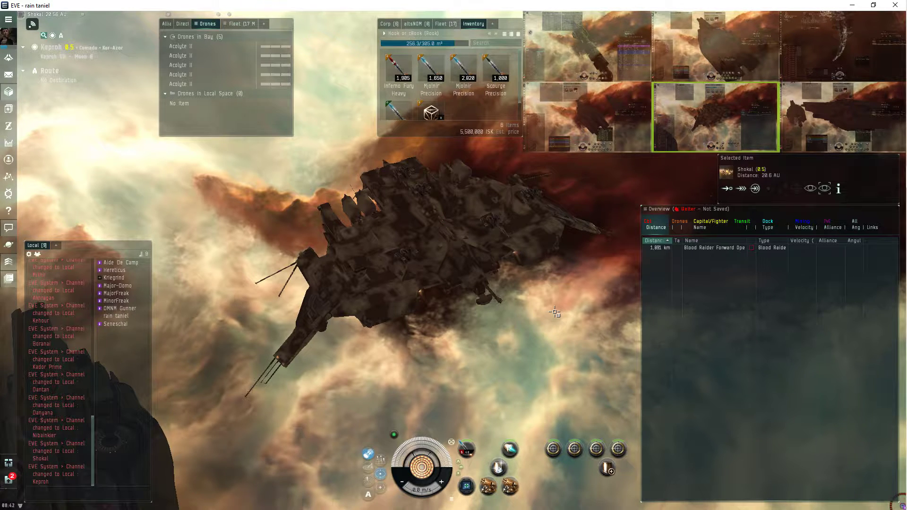
- Toggle Audio Enabled in the Audio settings and acknowledge the restart-required warning
key(Escape)
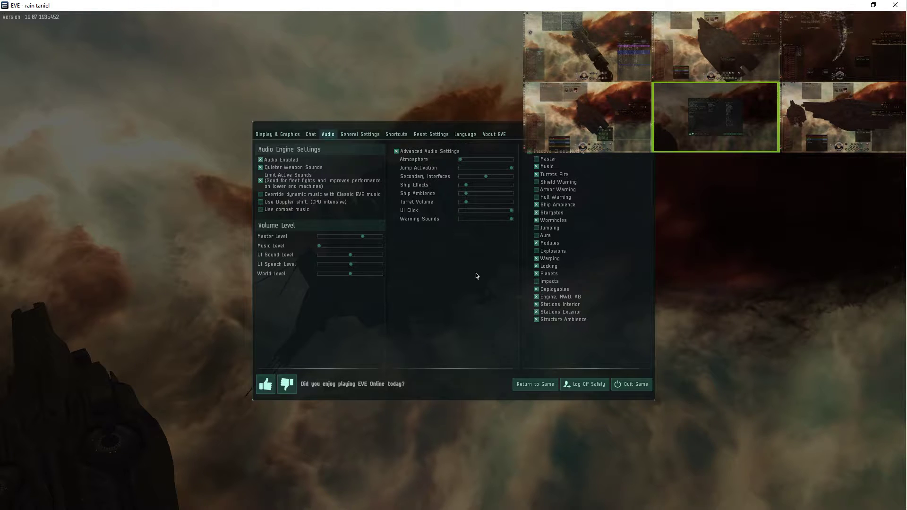
mouse_move(534, 385)
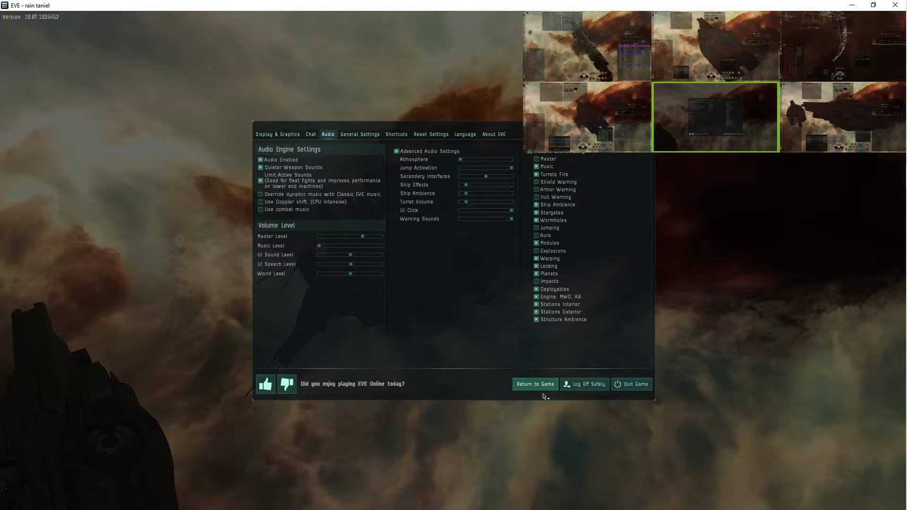
mouse_move(280, 177)
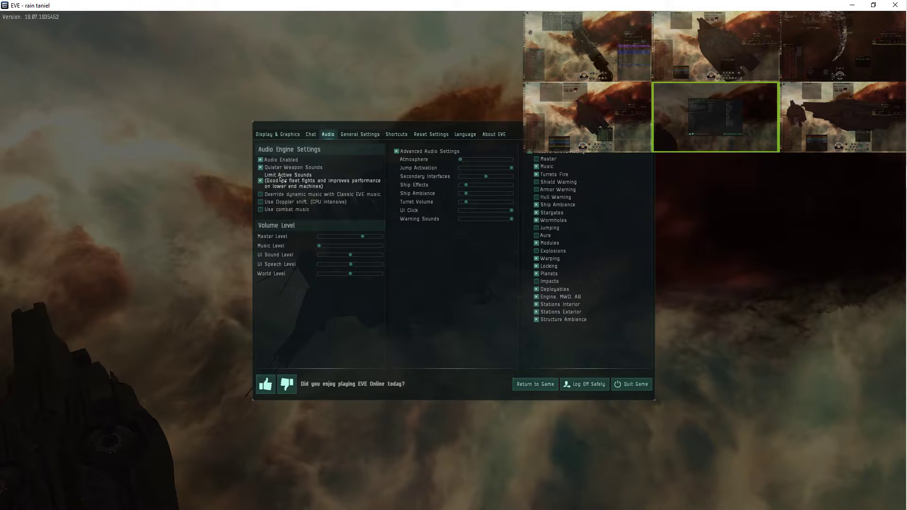
click(261, 180)
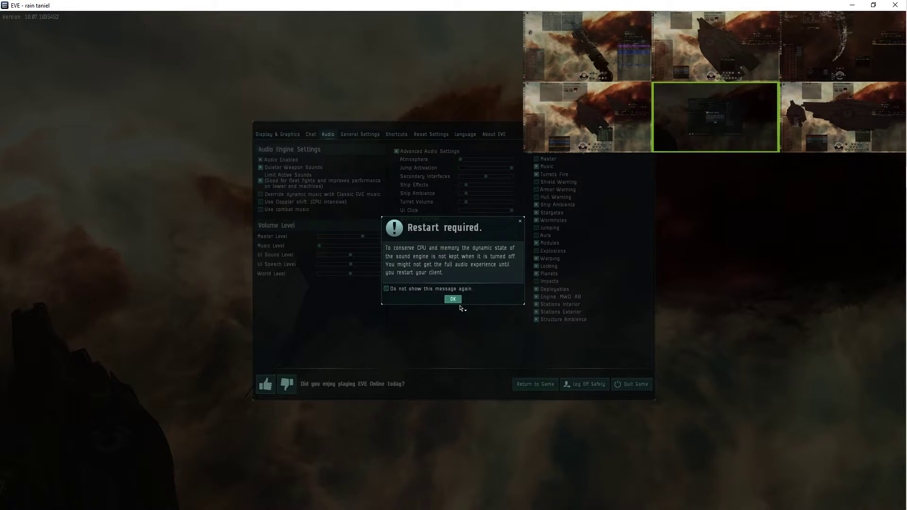
click(452, 299)
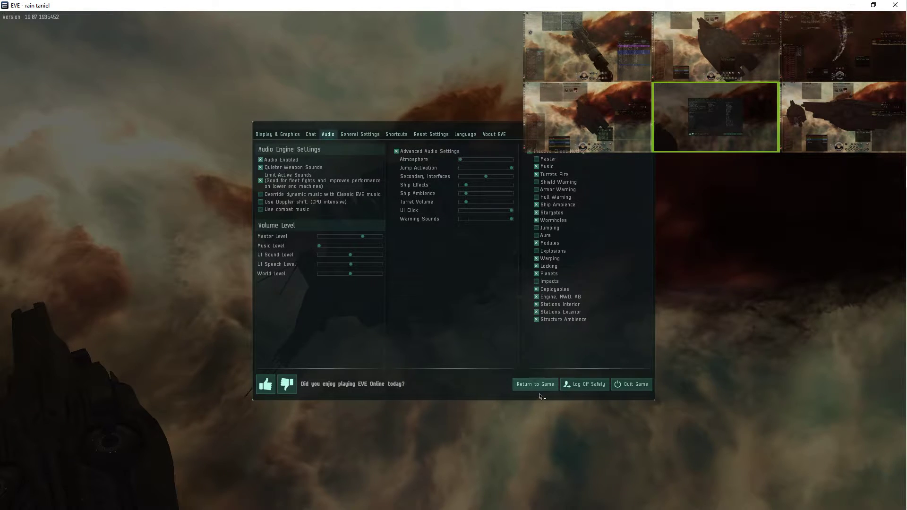
- Leave the settings via Return to Game, back to the ship in space
click(534, 383)
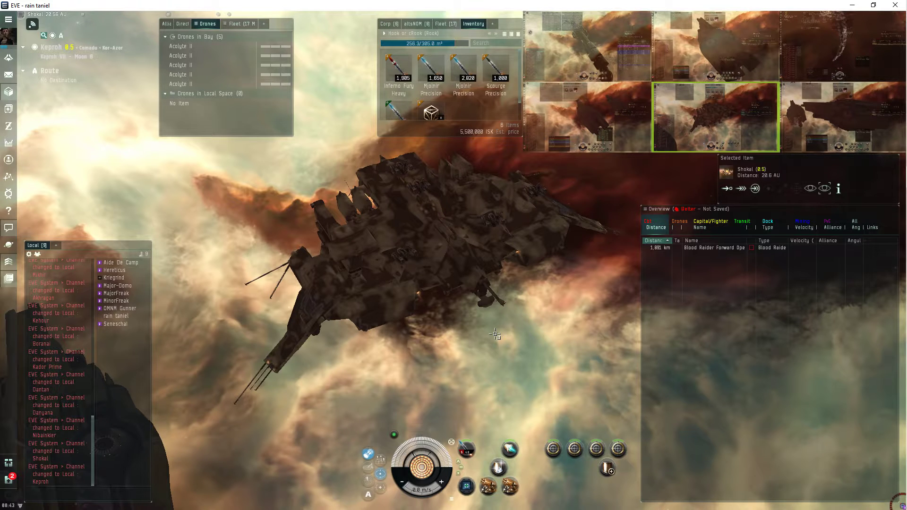
- Reopen the Audio settings showing Audio Enabled ticked and Atmosphere at zero
key(Escape)
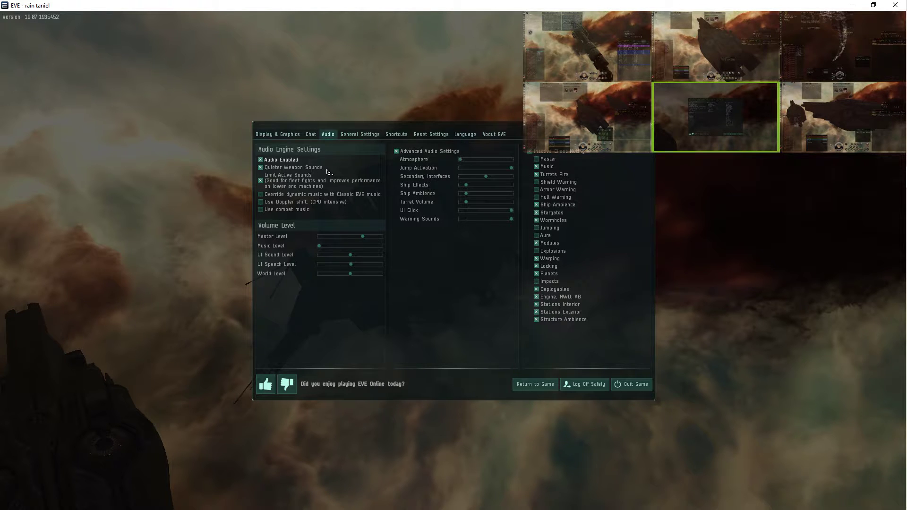
mouse_move(540, 402)
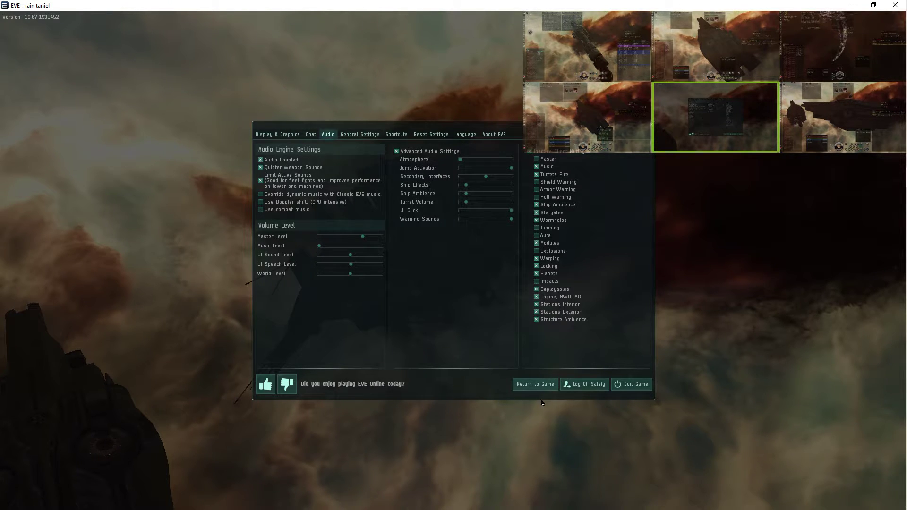
- Return to the game with the ship against the red nebula in view
click(533, 385)
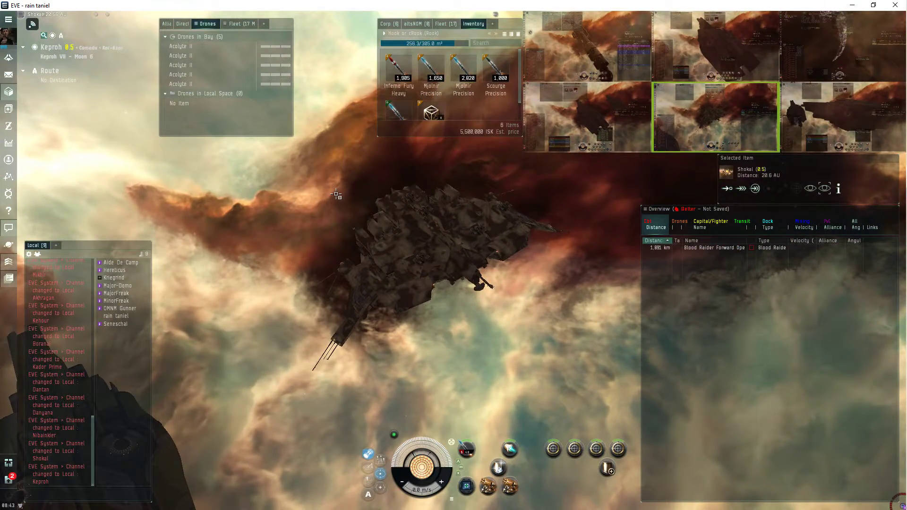
mouse_move(344, 205)
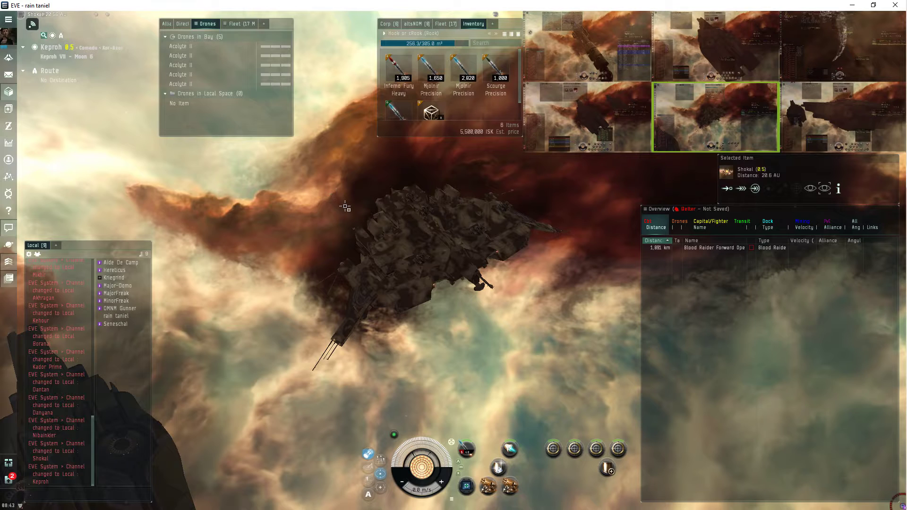
mouse_move(416, 213)
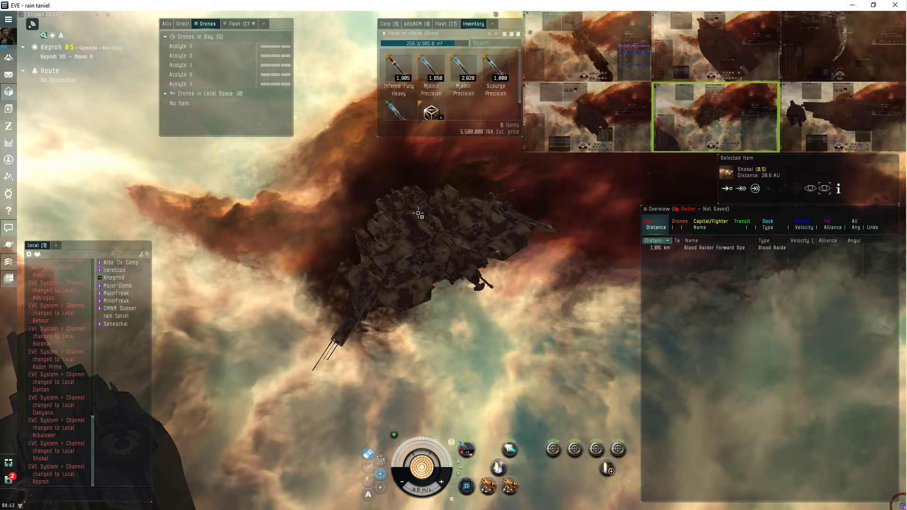
mouse_move(294, 210)
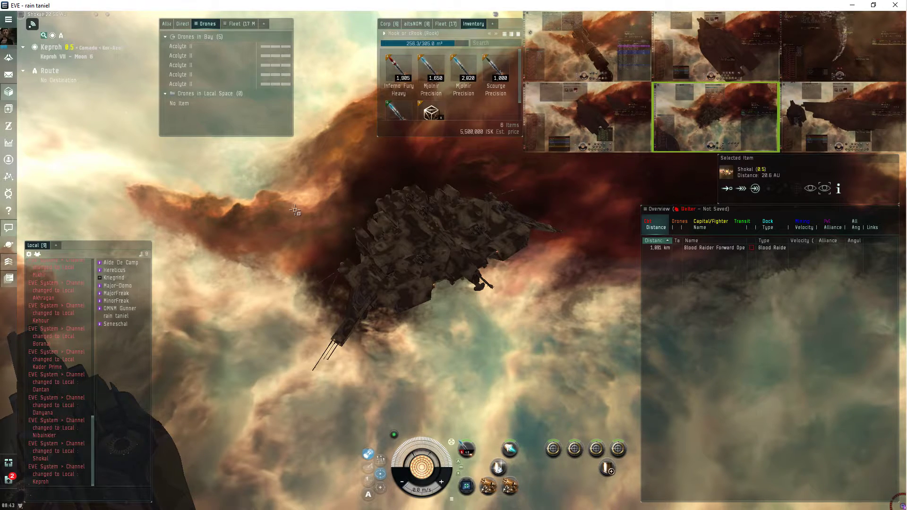
mouse_move(348, 210)
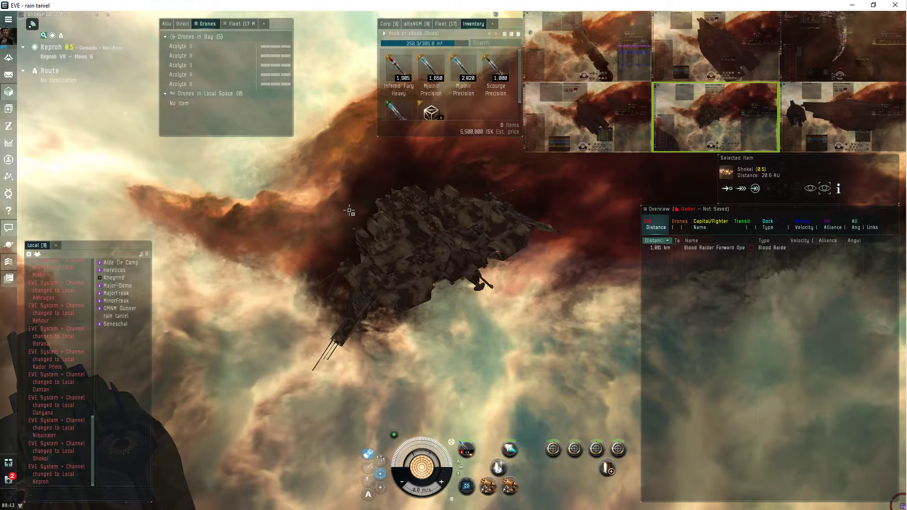